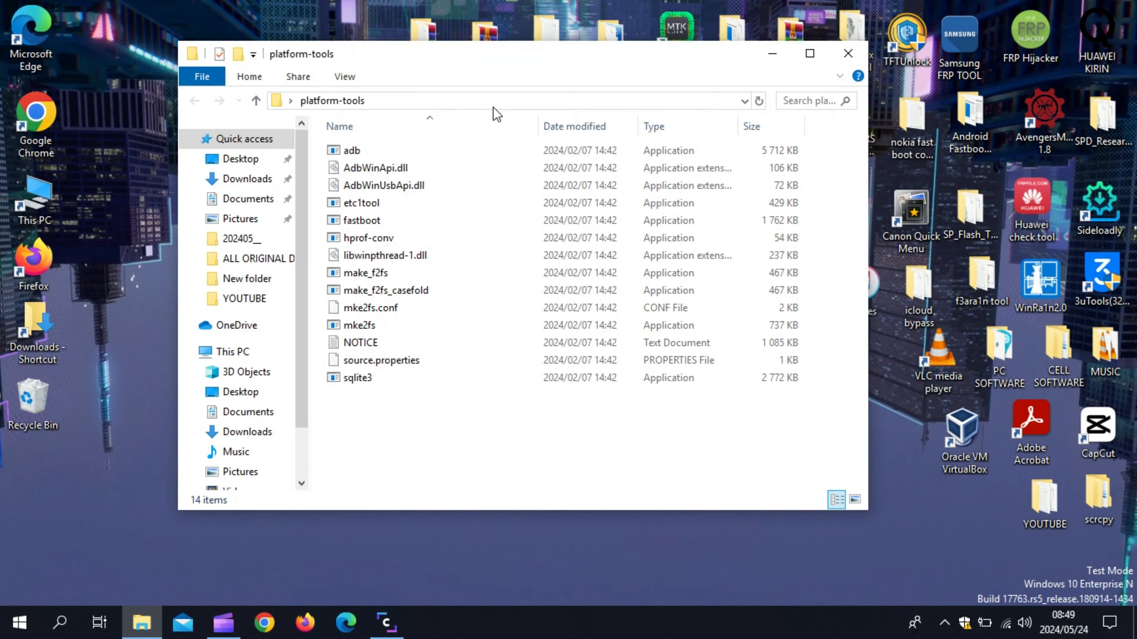
{"action": "type", "text": "cm"}
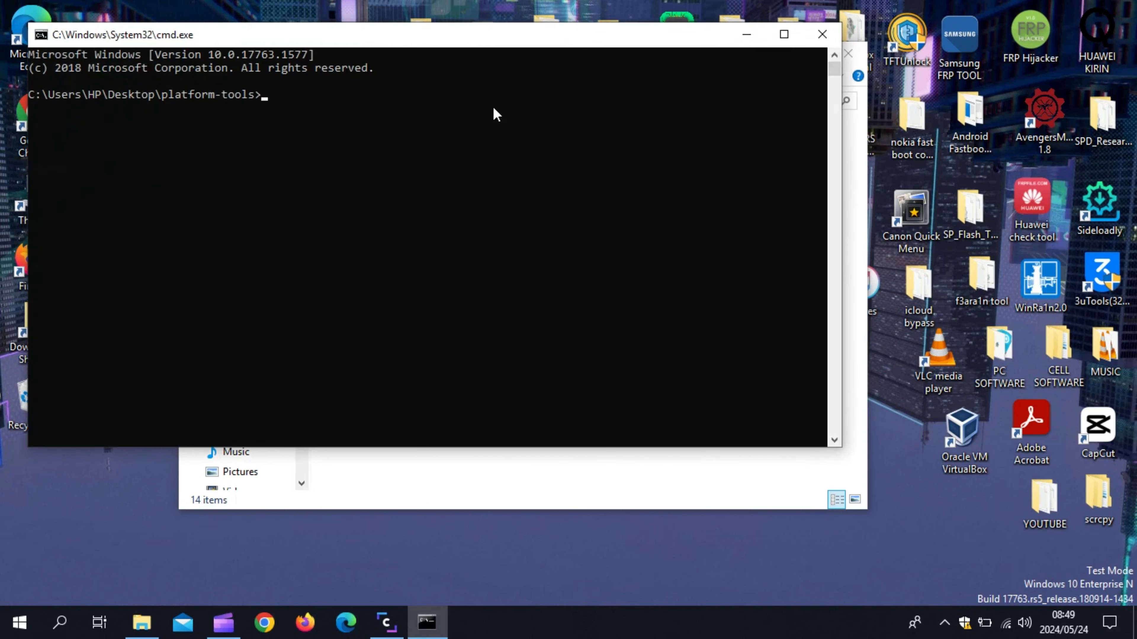
{"action": "mouse_move", "coordinate": [472, 42]}
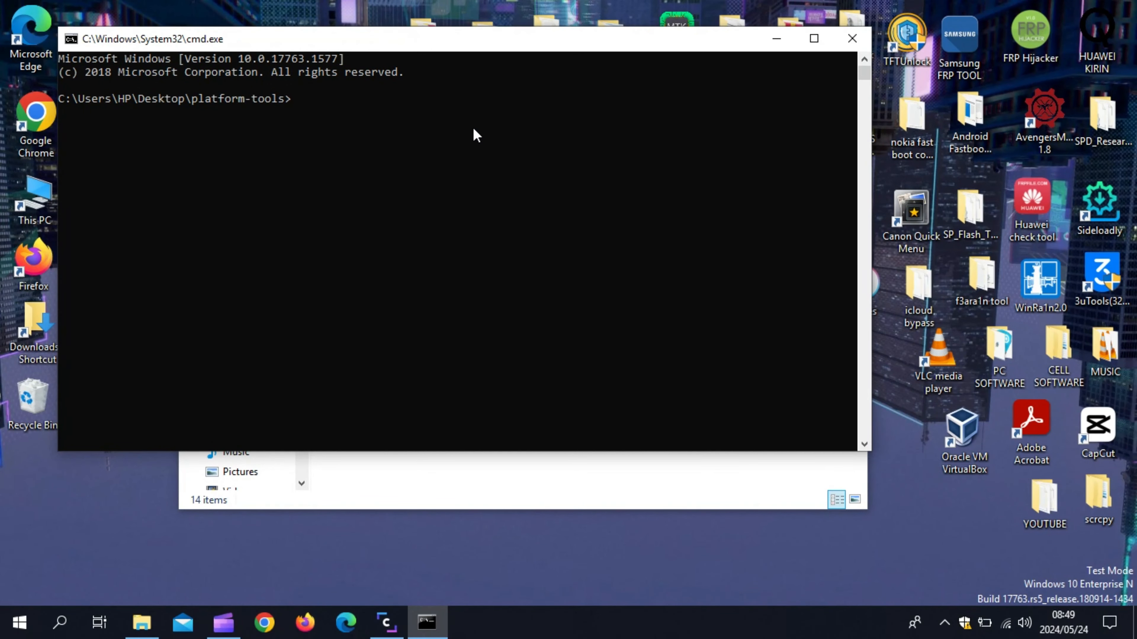
{"action": "type", "text": "adb devi"}
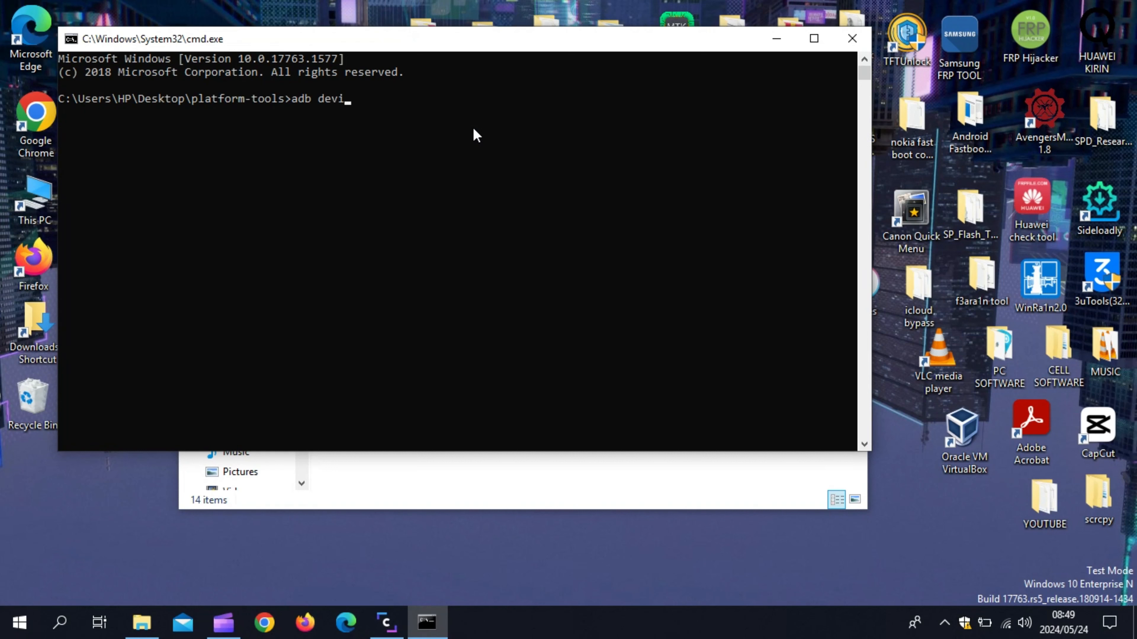
{"action": "type", "text": "ces"}
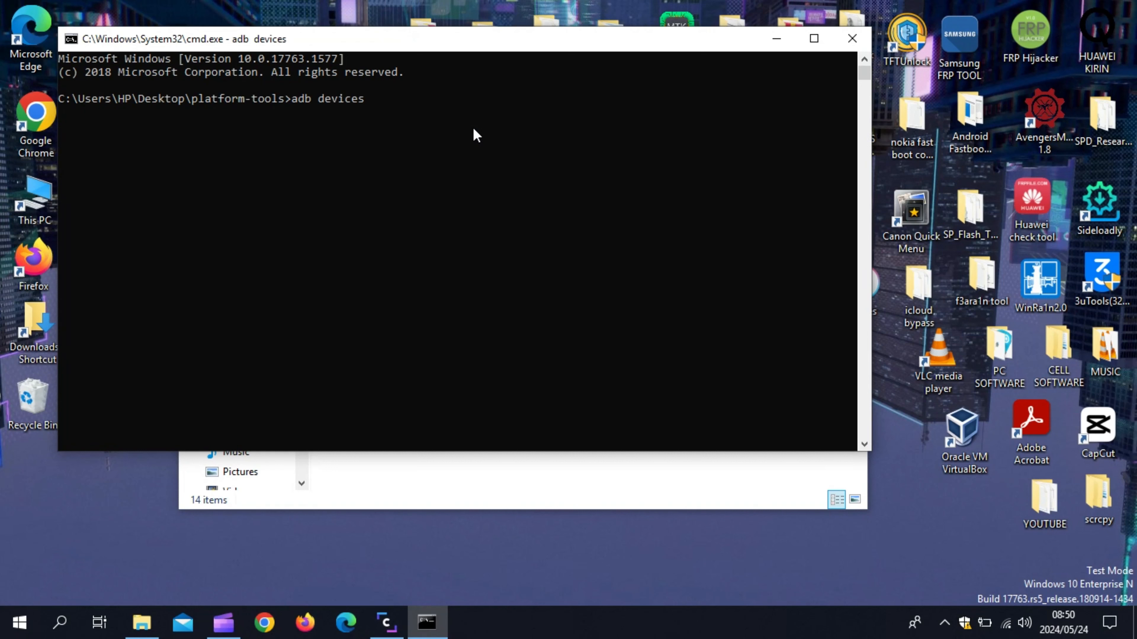